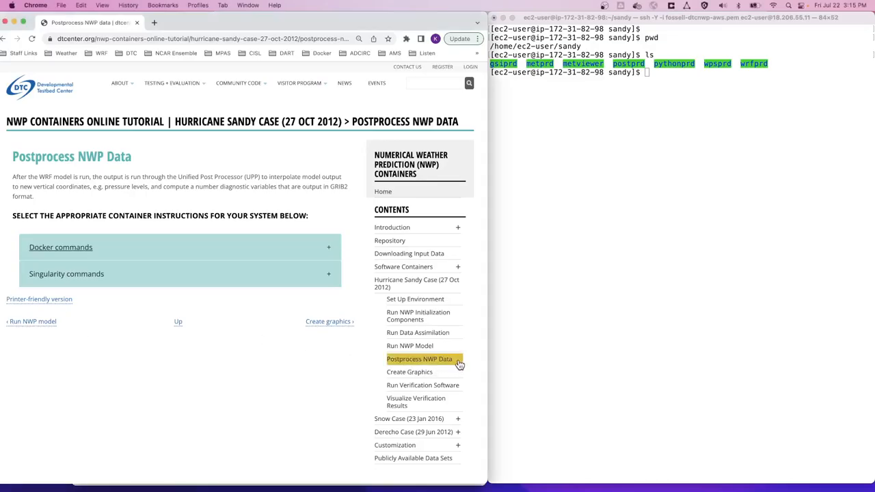
{"action": "mouse_move", "coordinate": [459, 358]}
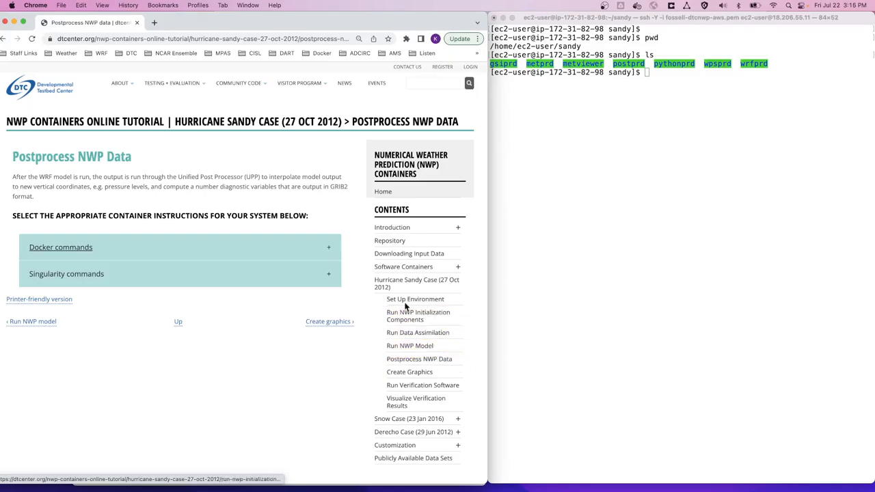
Expand the Docker commands and highlight the run_upp.ksh script in the docker run command.
{"action": "left_click", "coordinate": [60, 246]}
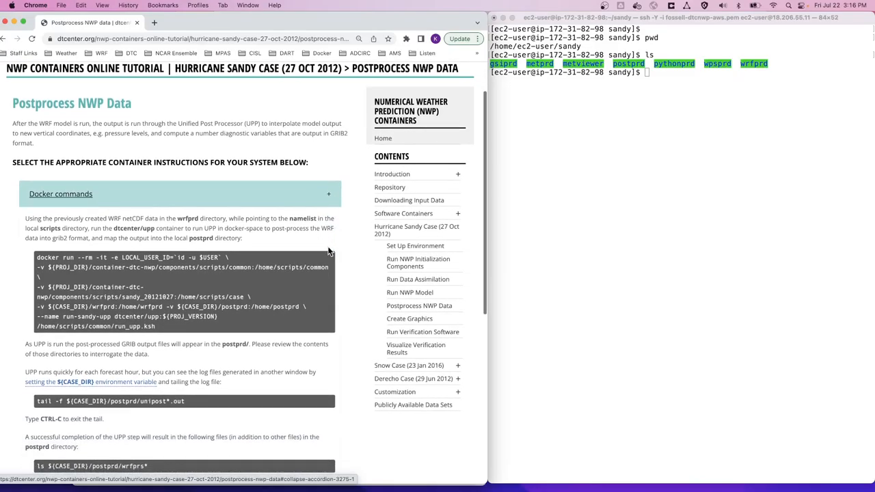
{"action": "scroll", "scroll_direction": "down", "scroll_amount": 3}
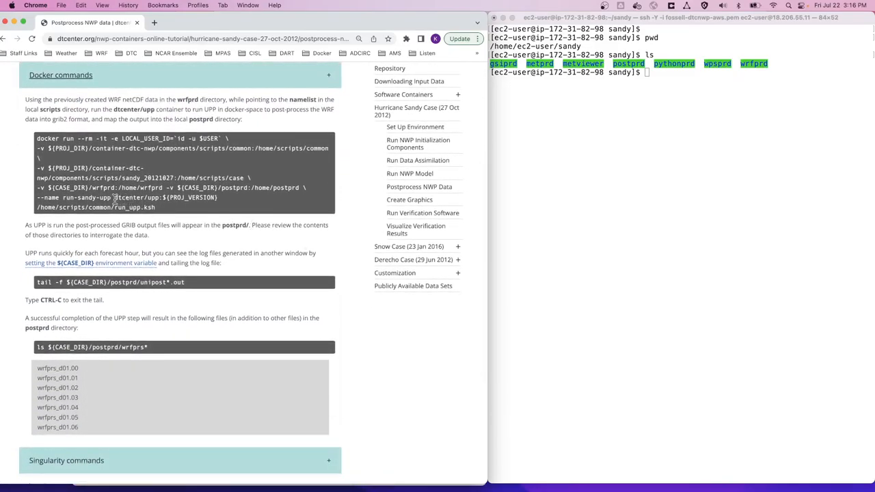
{"action": "double_click", "coordinate": [135, 197]}
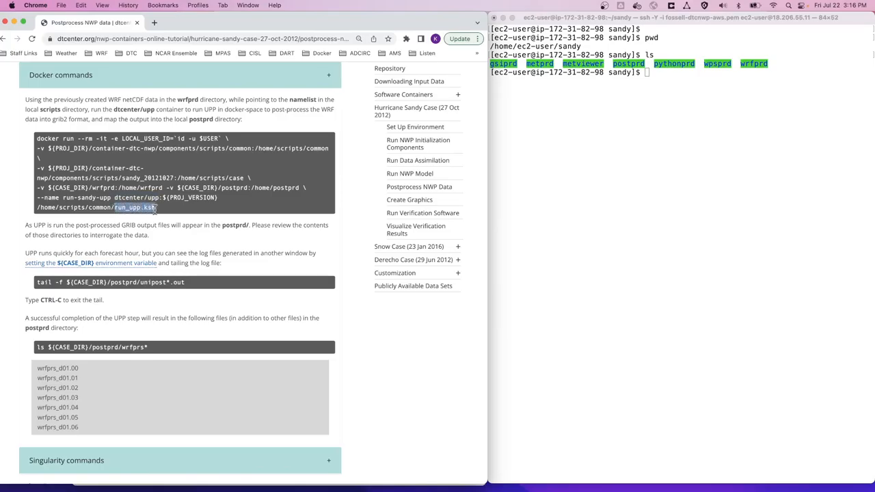
{"action": "mouse_move", "coordinate": [174, 209]}
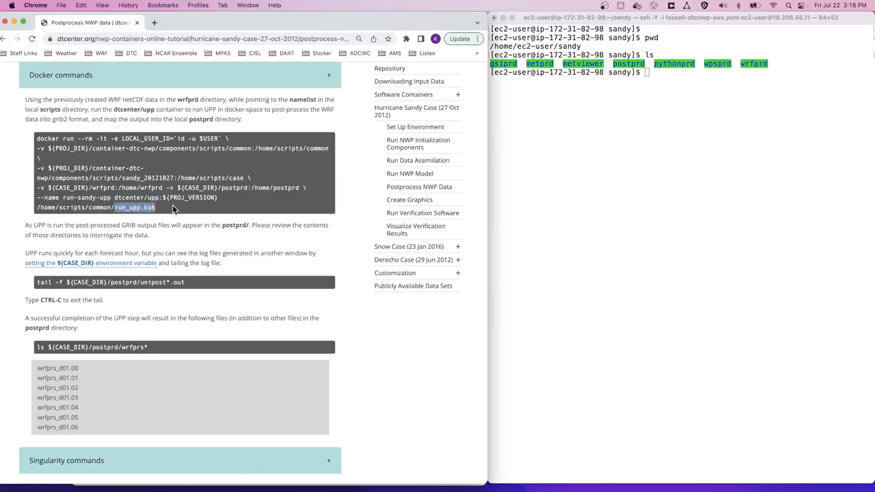
Highlight the sandy_20121027 case scripts path and other parts of the docker run command.
{"action": "double_click", "coordinate": [126, 178]}
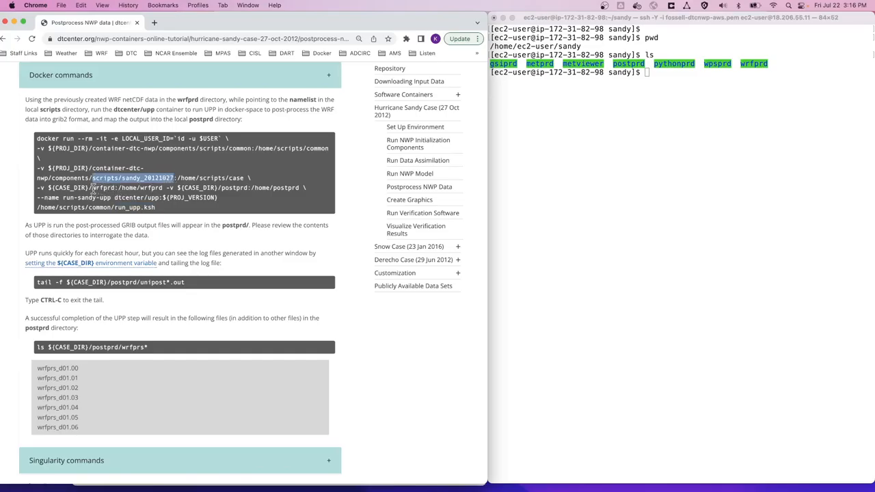
{"action": "double_click", "coordinate": [103, 187]}
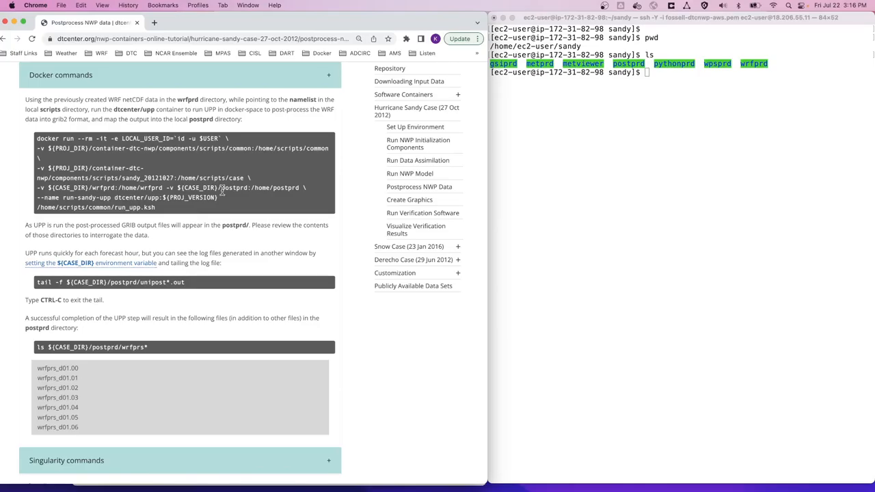
{"action": "double_click", "coordinate": [234, 187]}
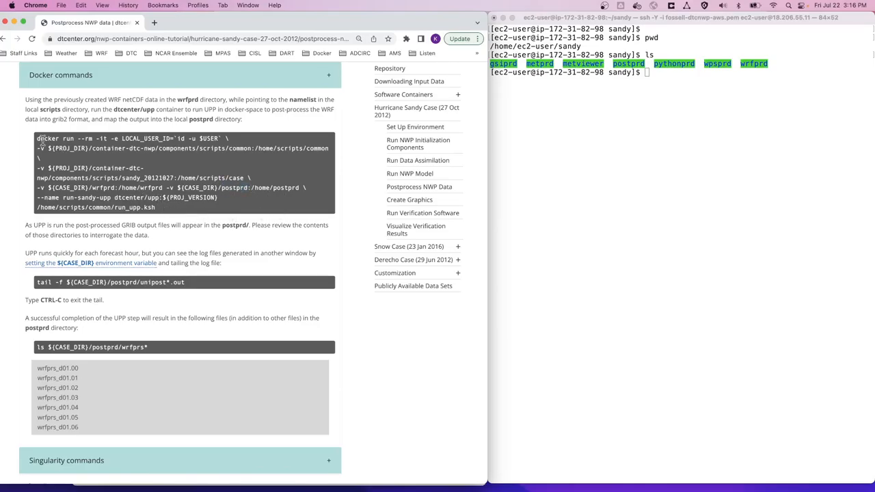
Select the UPP docker run command to copy and highlight the unipost log files in the tail command.
{"action": "left_click_drag", "start_coordinate": [37, 138], "coordinate": [171, 208]}
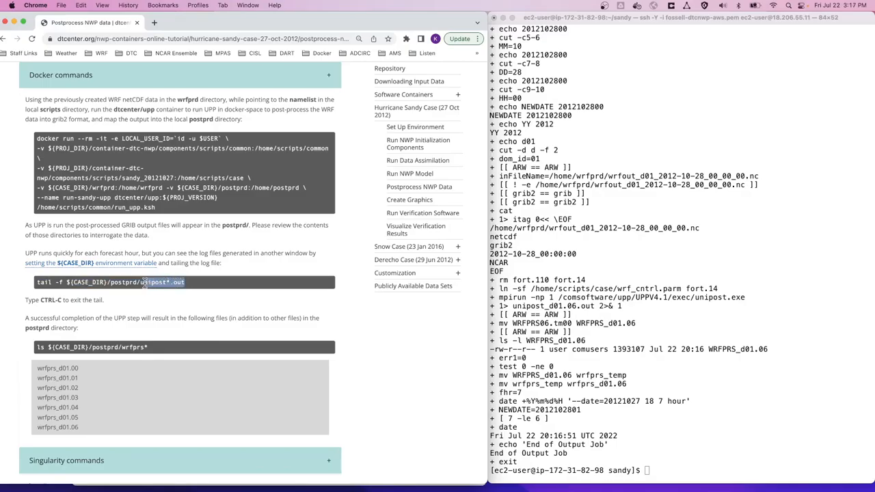
{"action": "double_click", "coordinate": [162, 282]}
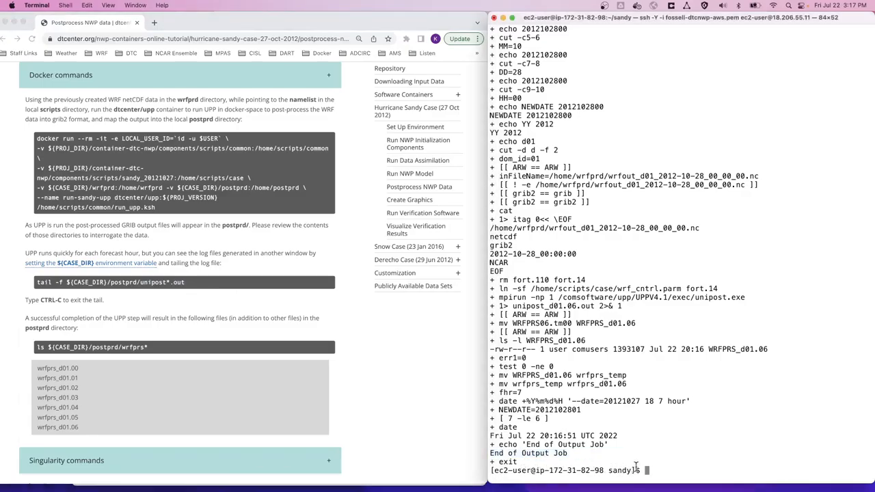
Change into postprd and list it, highlighting the wrfprs_d01.00–06 GRIB2 output files.
{"action": "type", "text": "cd"}
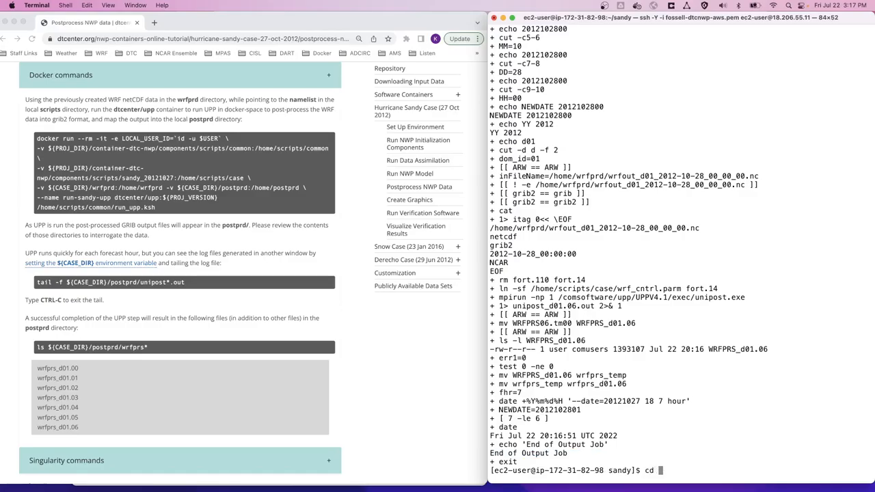
{"action": "type", "text": "postprd/"}
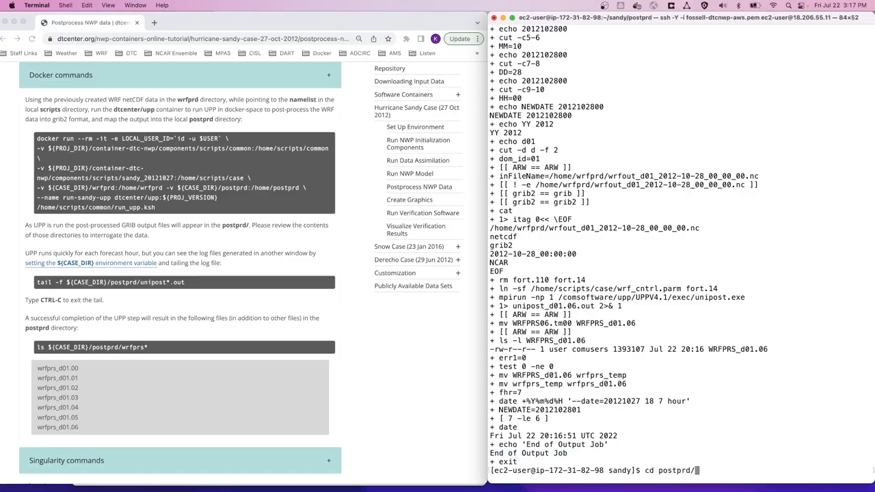
{"action": "type", "text": "ls"}
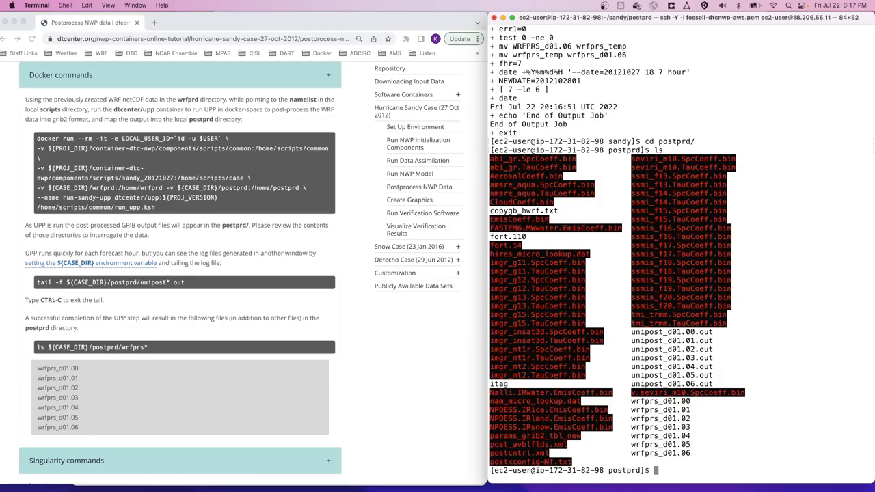
{"action": "mouse_move", "coordinate": [627, 410]}
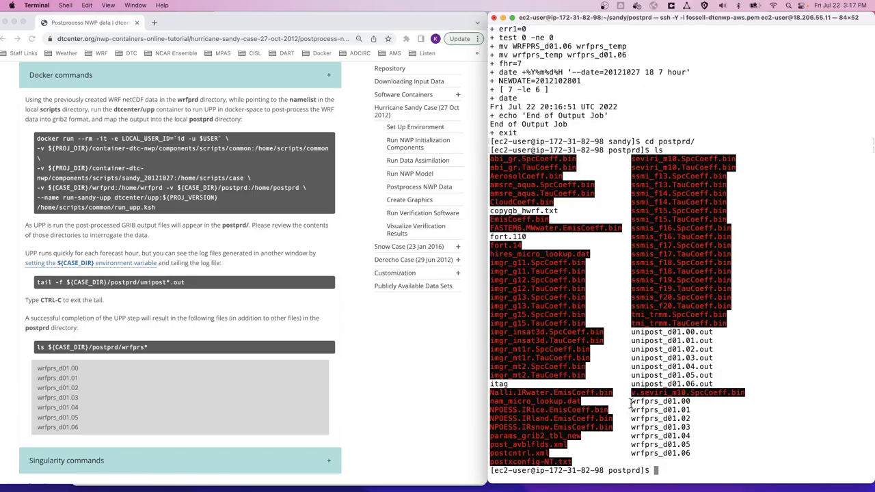
{"action": "double_click", "coordinate": [642, 402]}
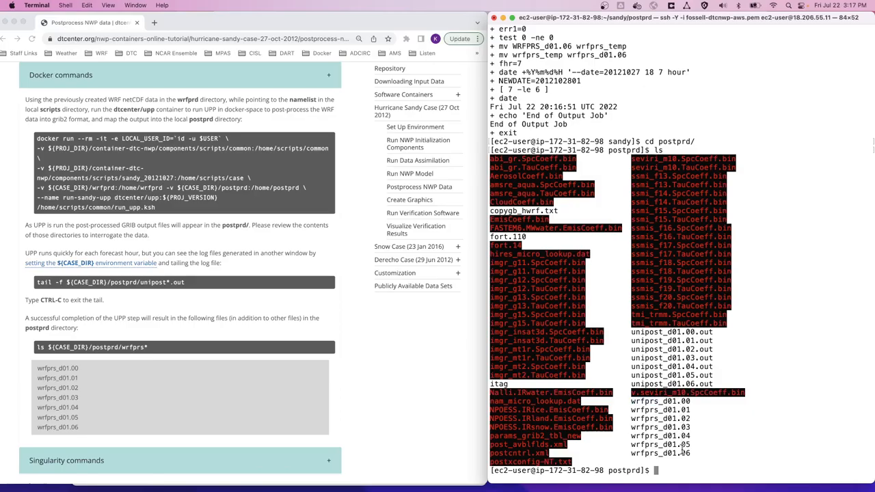
{"action": "mouse_move", "coordinate": [383, 424]}
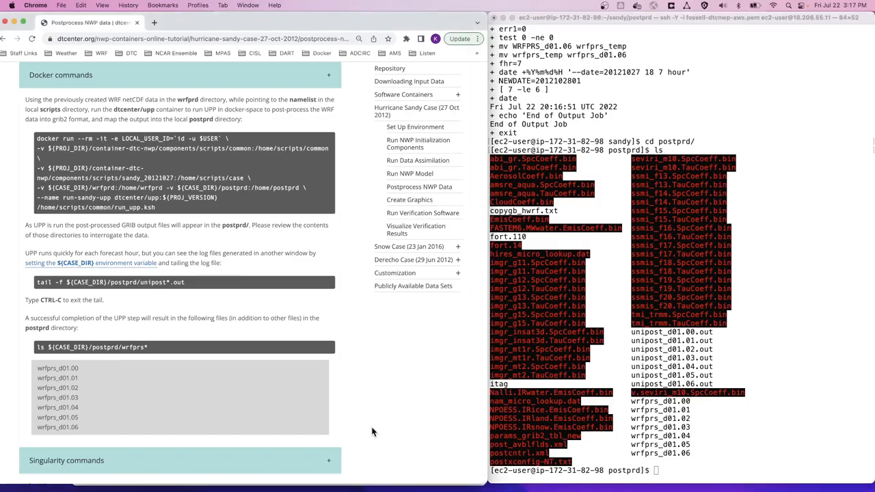
{"action": "mouse_move", "coordinate": [340, 424]}
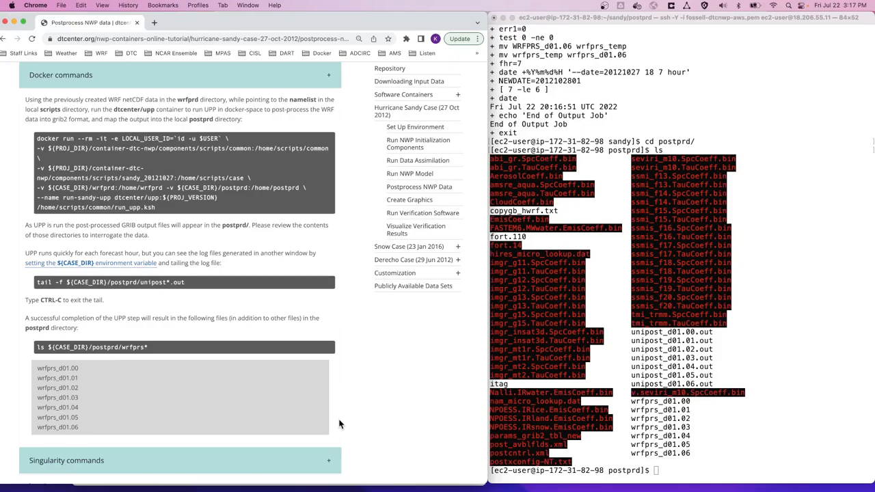